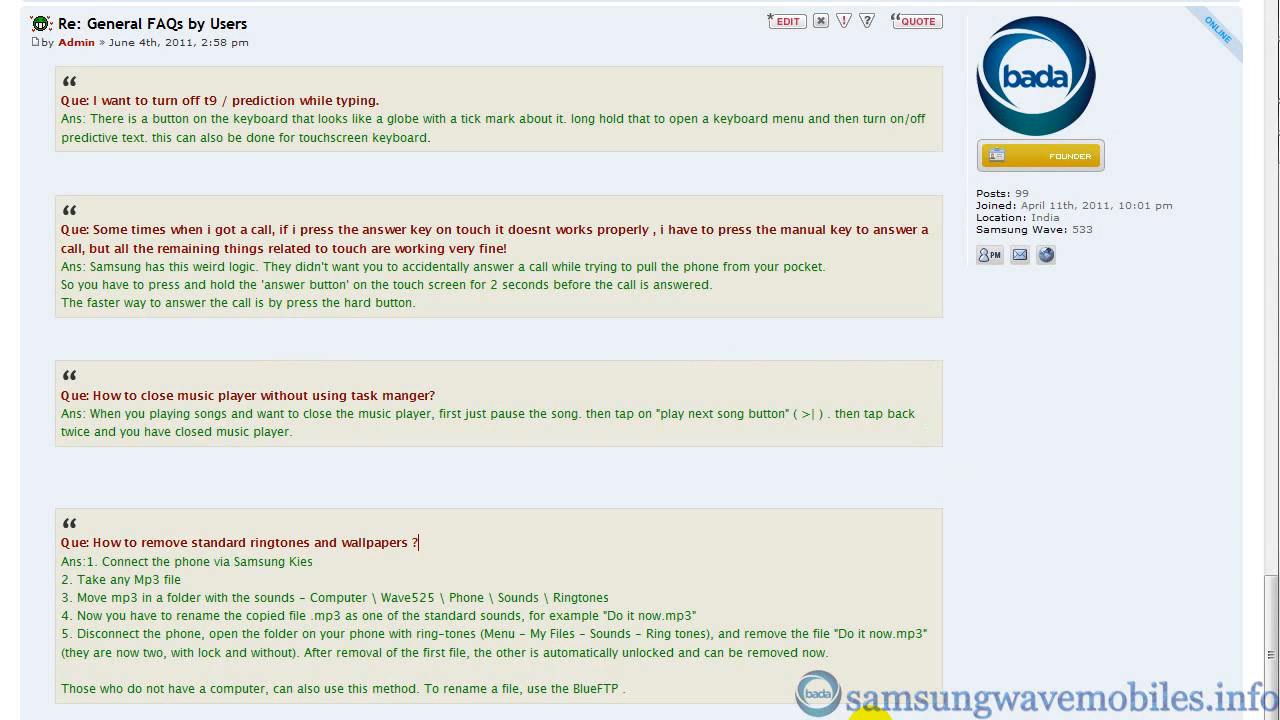
# - Scroll the forum FAQ down to the answer on removing standard ringtones and wallpapers
pyautogui.scroll(-3)
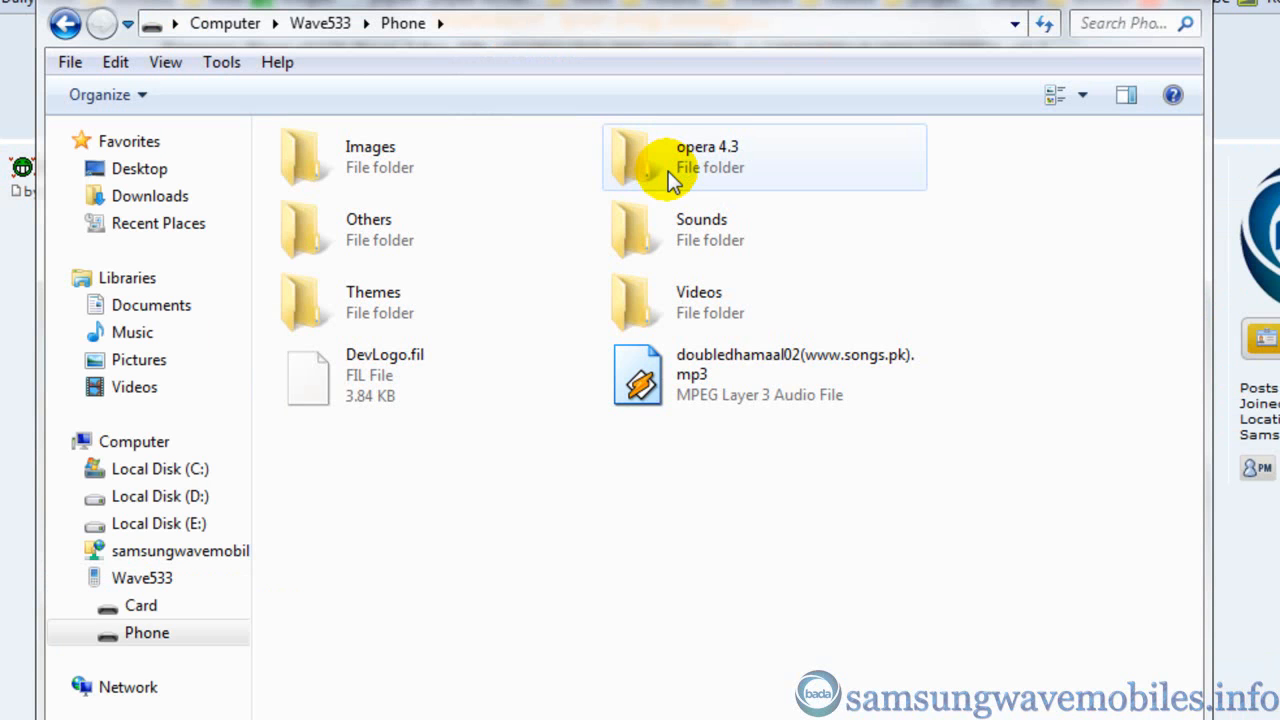
pyautogui.moveTo(668, 220)
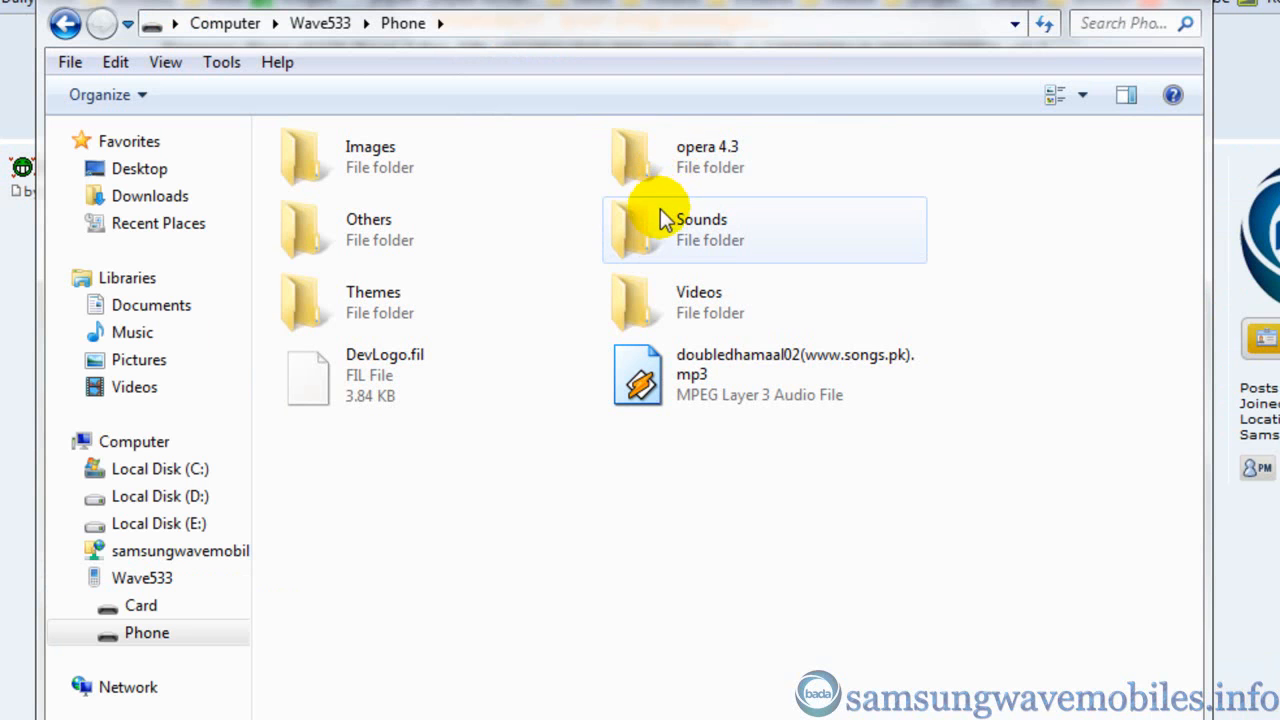
# - Cut bansuri_03.mp3 from the phone's Sounds folder and paste it into the Music subfolder
pyautogui.doubleClick(700, 228)
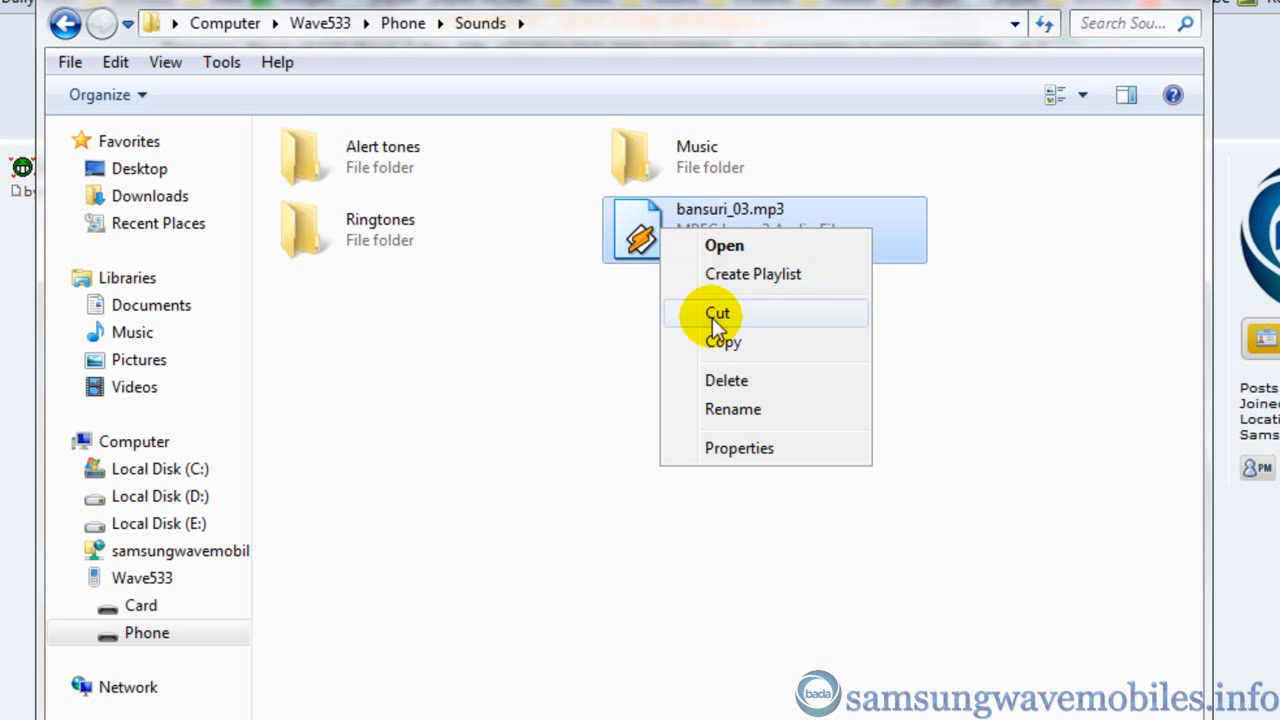
pyautogui.click(716, 312)
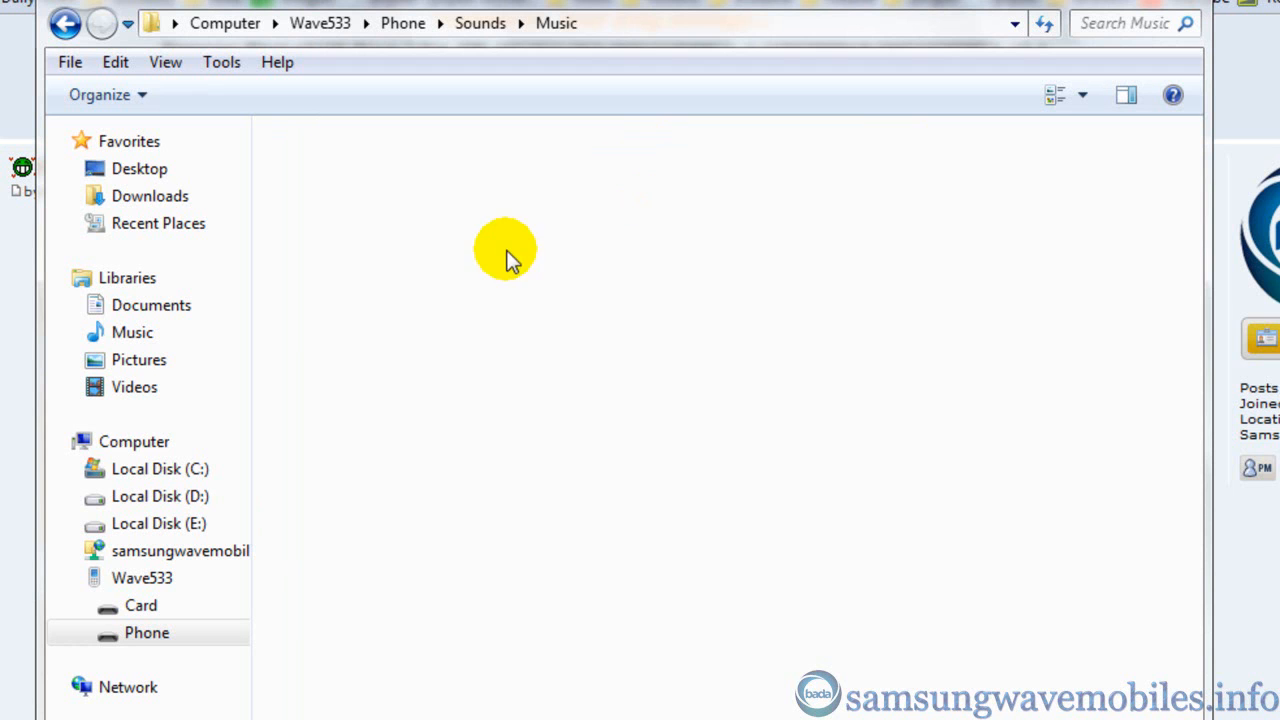
pyautogui.rightClick(504, 250)
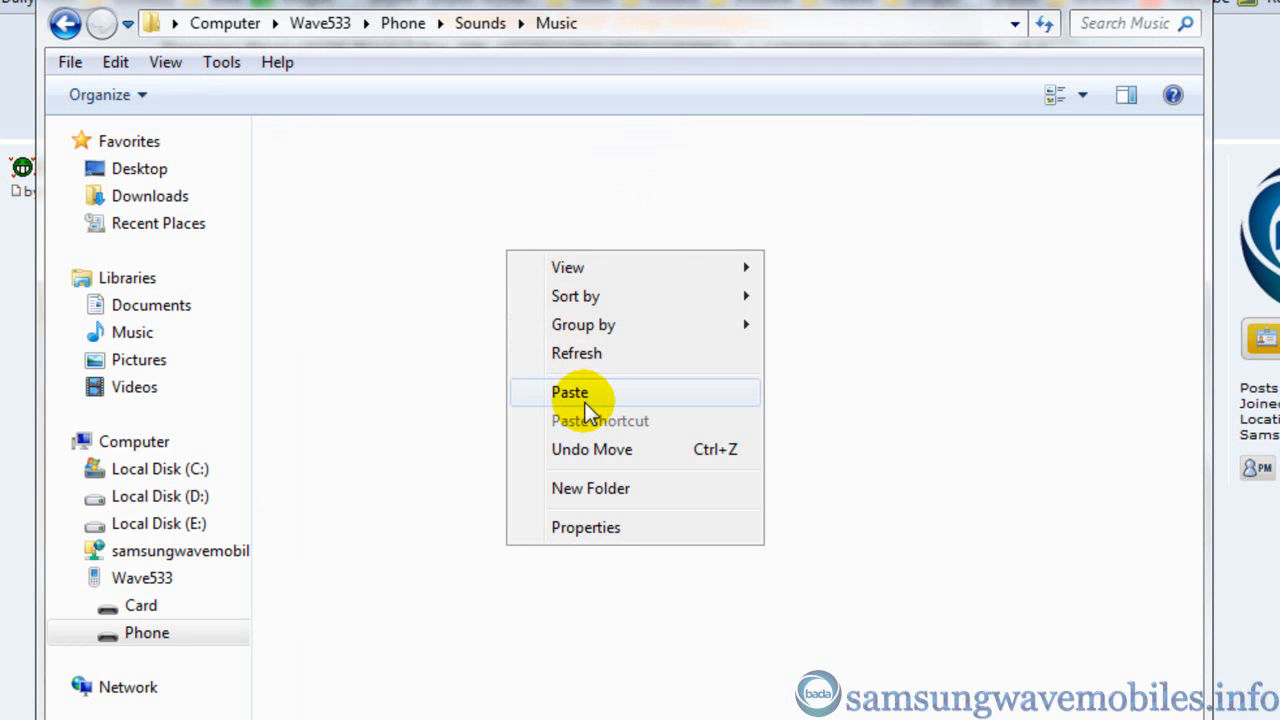
pyautogui.click(570, 392)
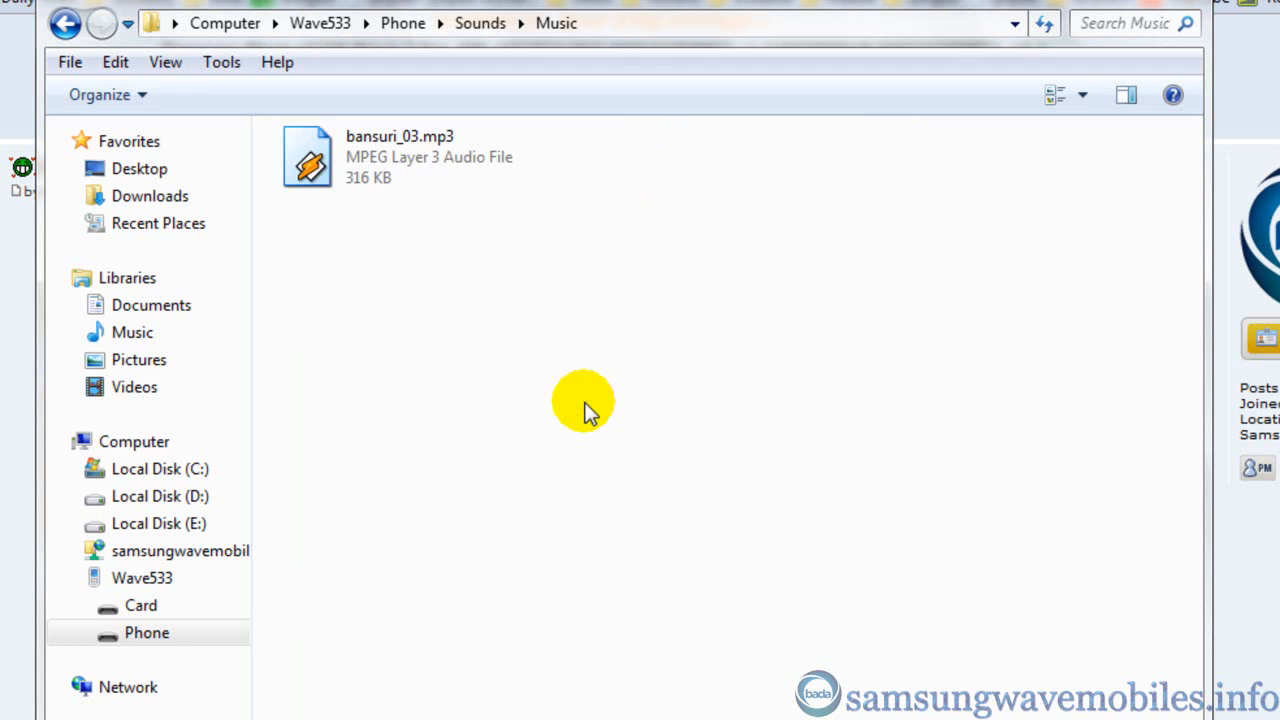
# - Select bansuri_03.mp3 in Music and put its name into rename mode
pyautogui.click(430, 156)
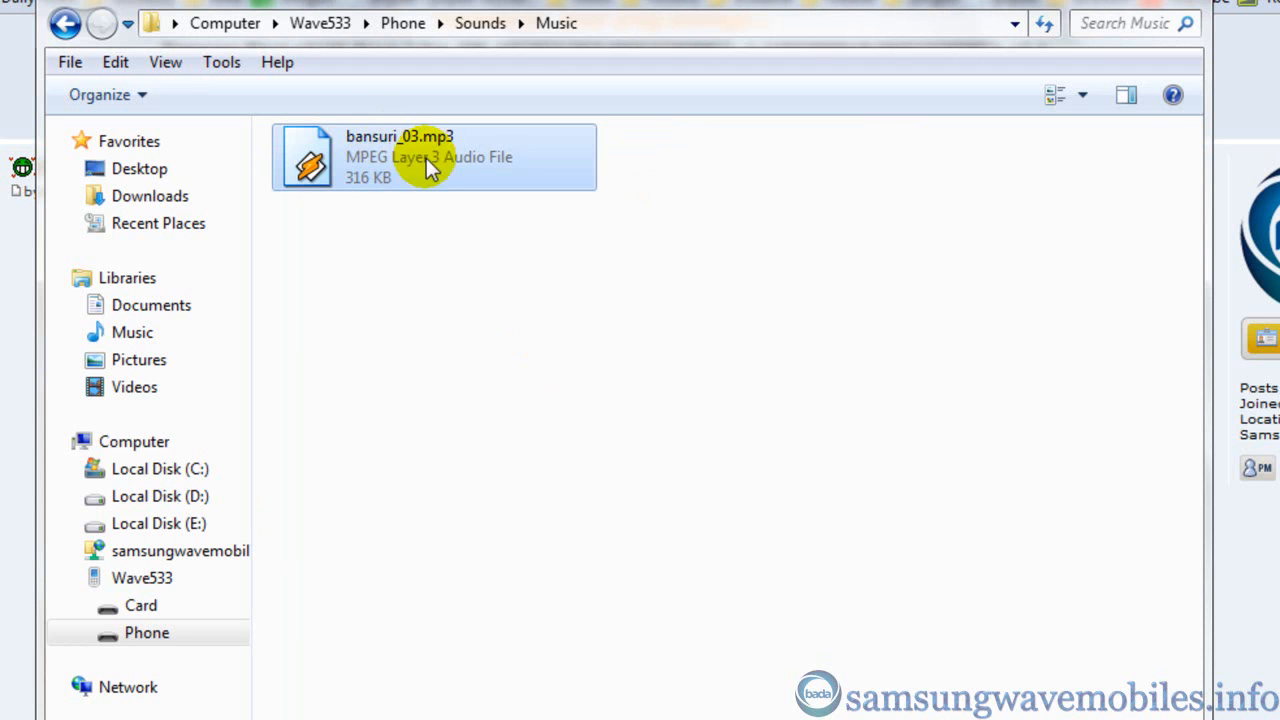
pyautogui.click(400, 136)
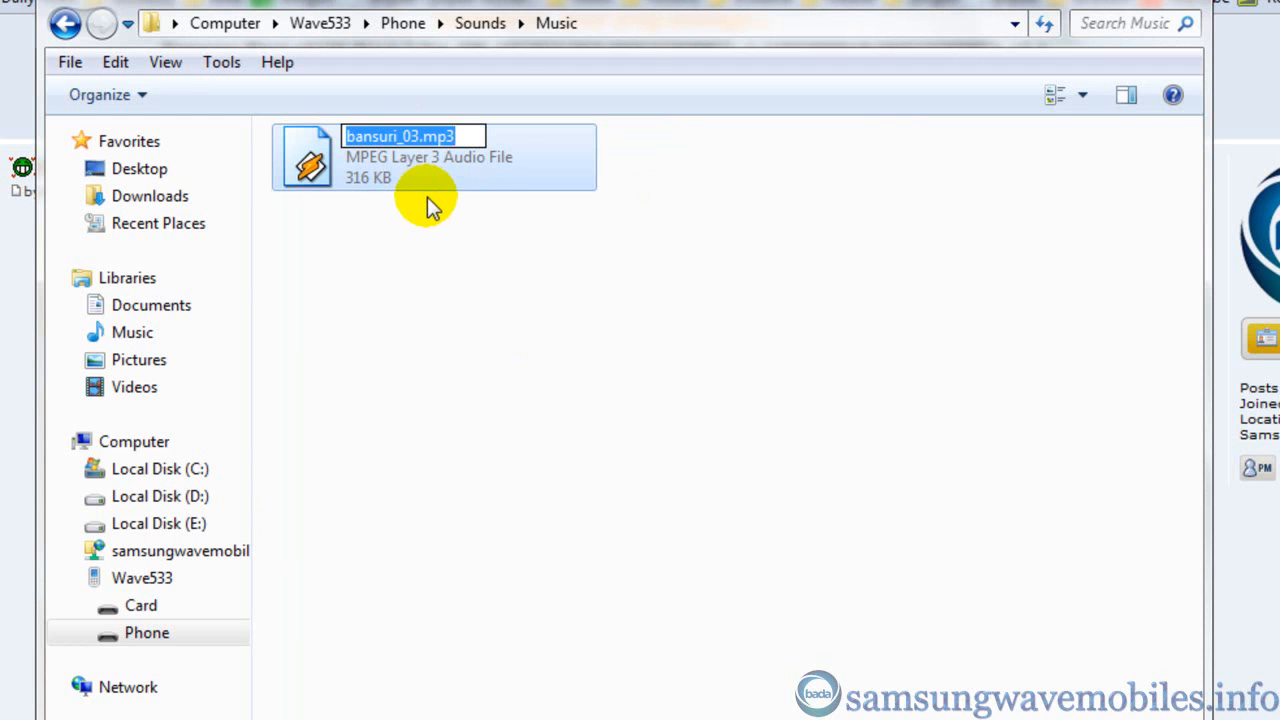
pyautogui.moveTo(456, 264)
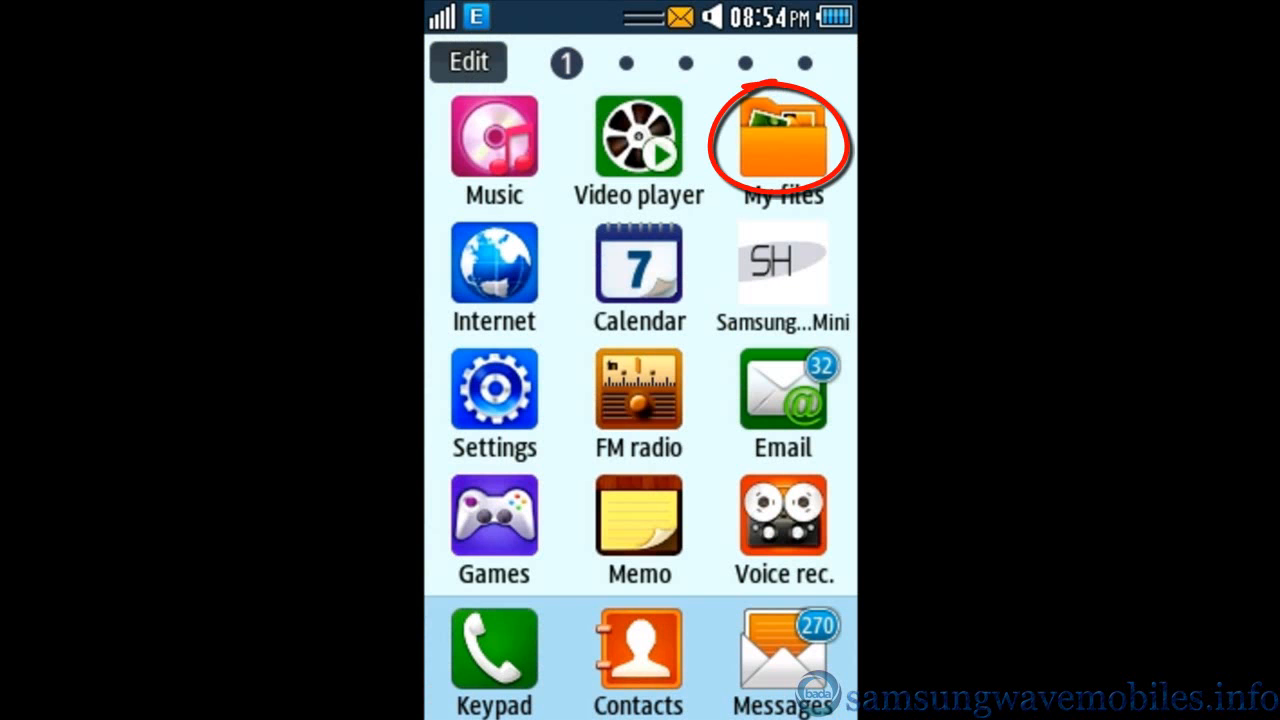
# - From My files on the phone, navigate into Sounds and then the Music folder
pyautogui.click(784, 140)
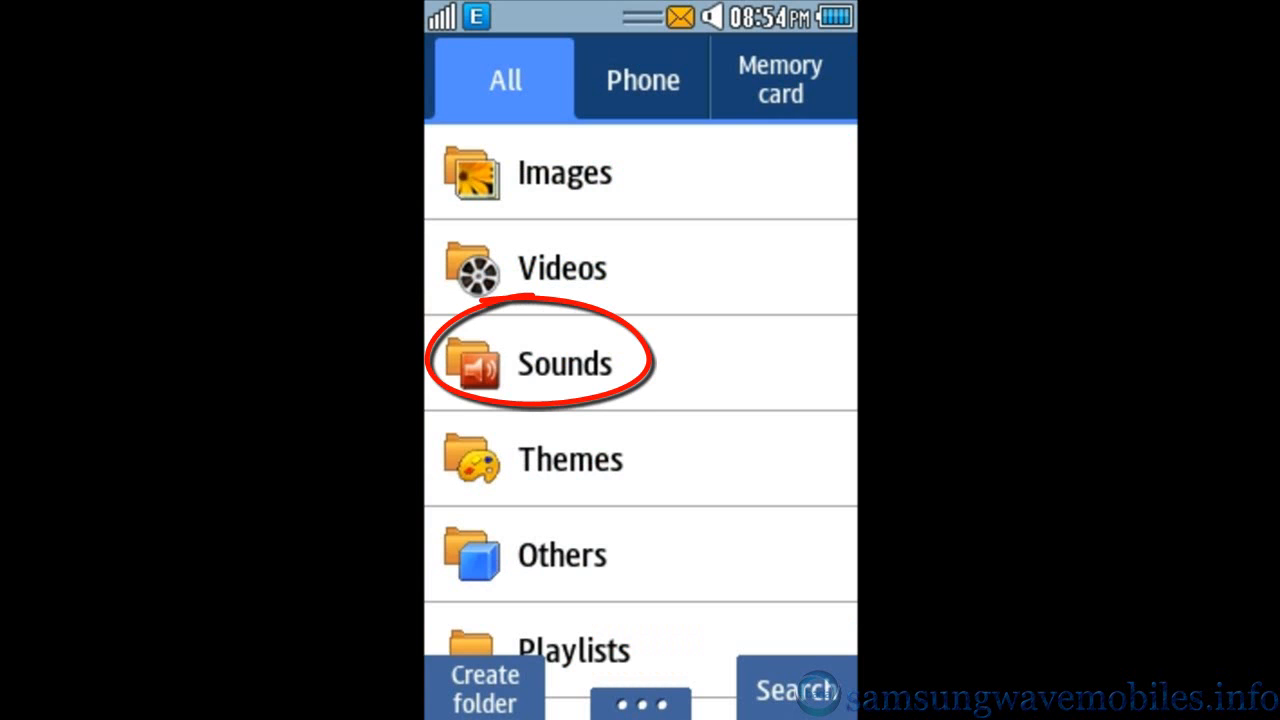
pyautogui.click(540, 362)
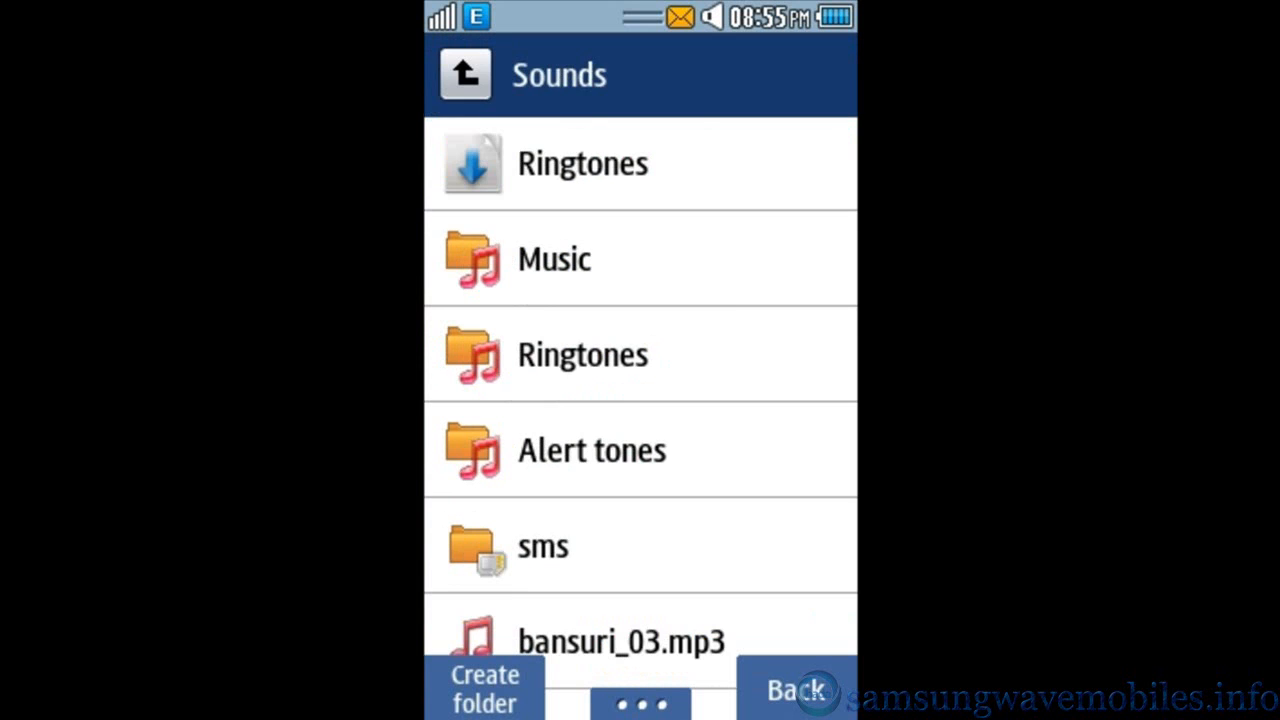
pyautogui.click(552, 258)
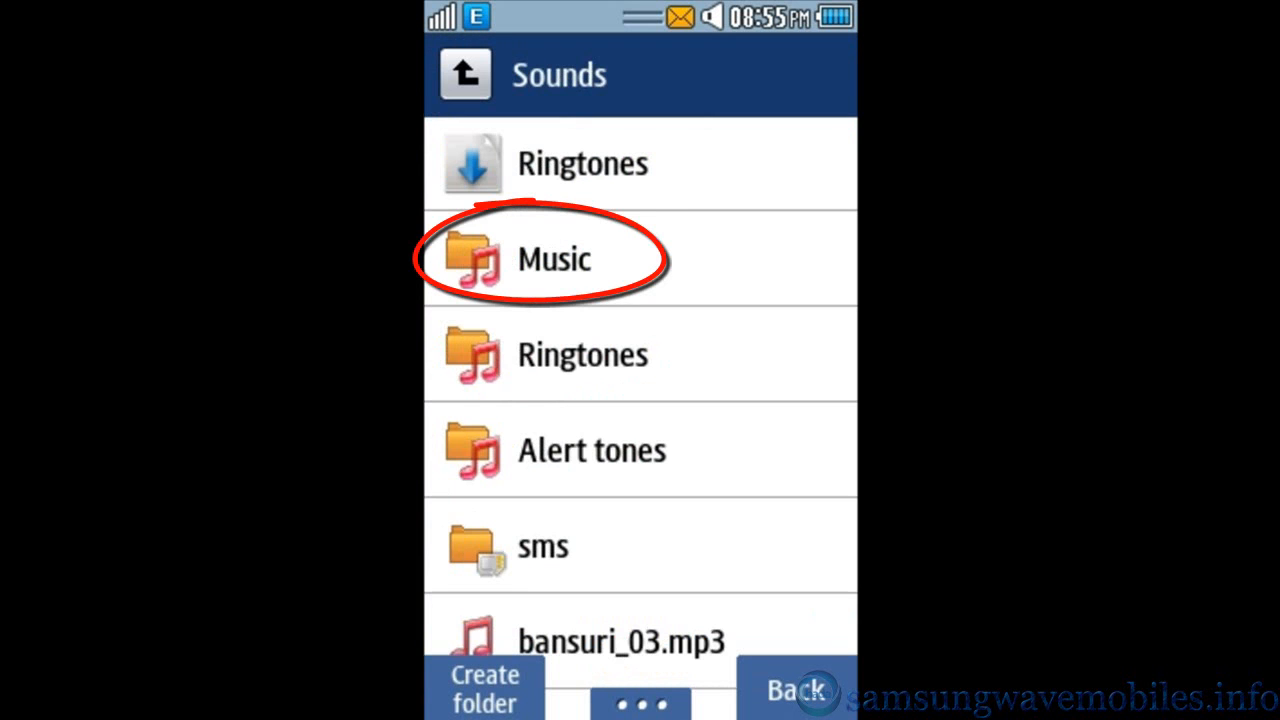
pyautogui.click(554, 258)
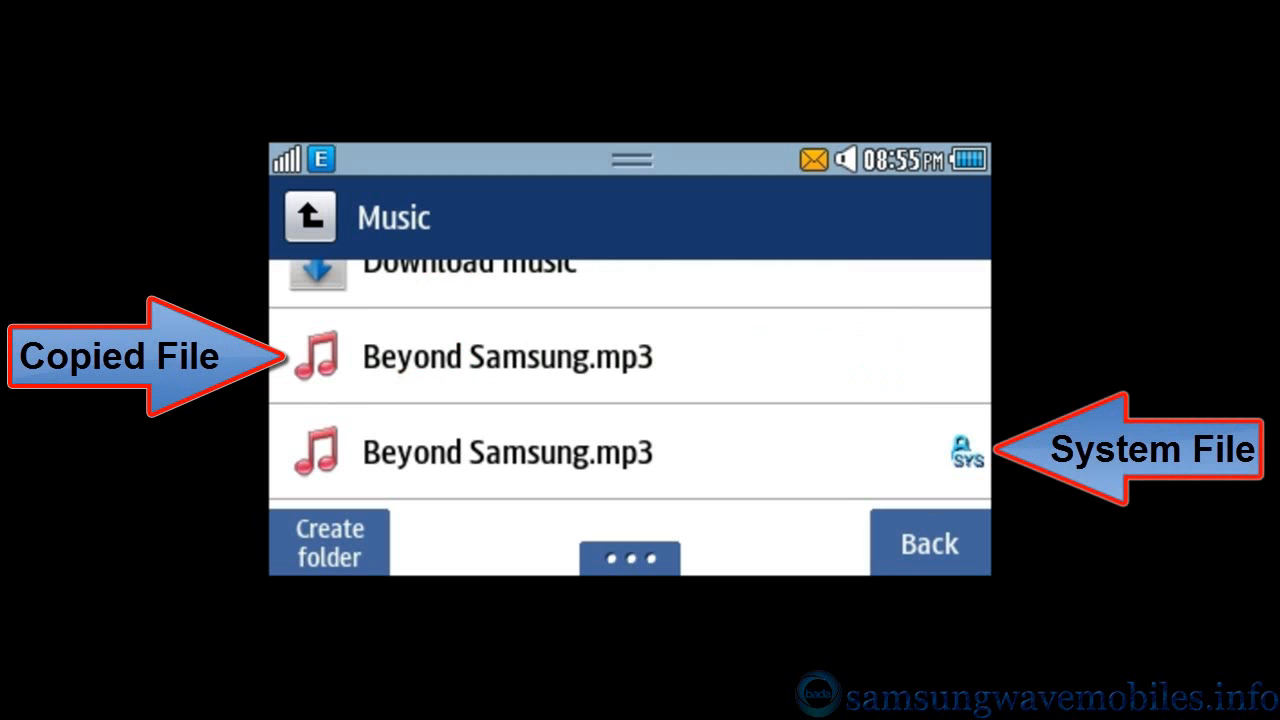
# - Delete the copied and then the system Beyond Samsung.mp3, leaving only Download music
pyautogui.click(508, 356)
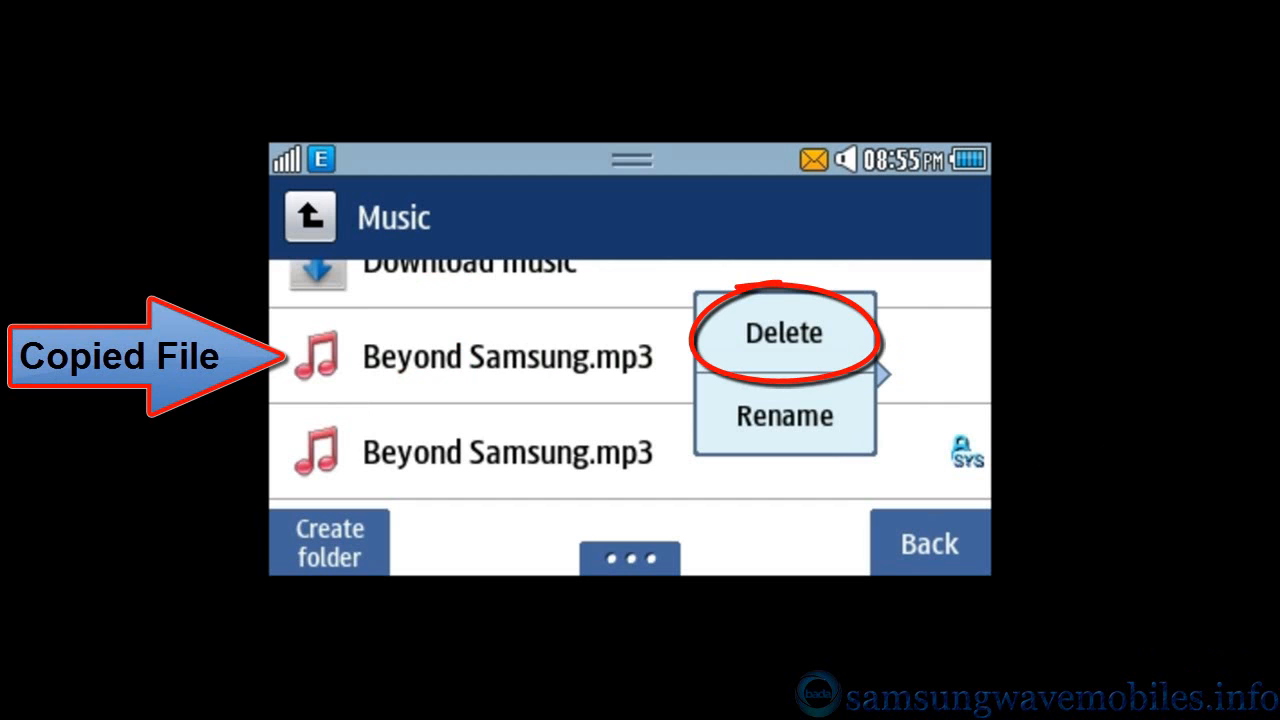
pyautogui.click(784, 332)
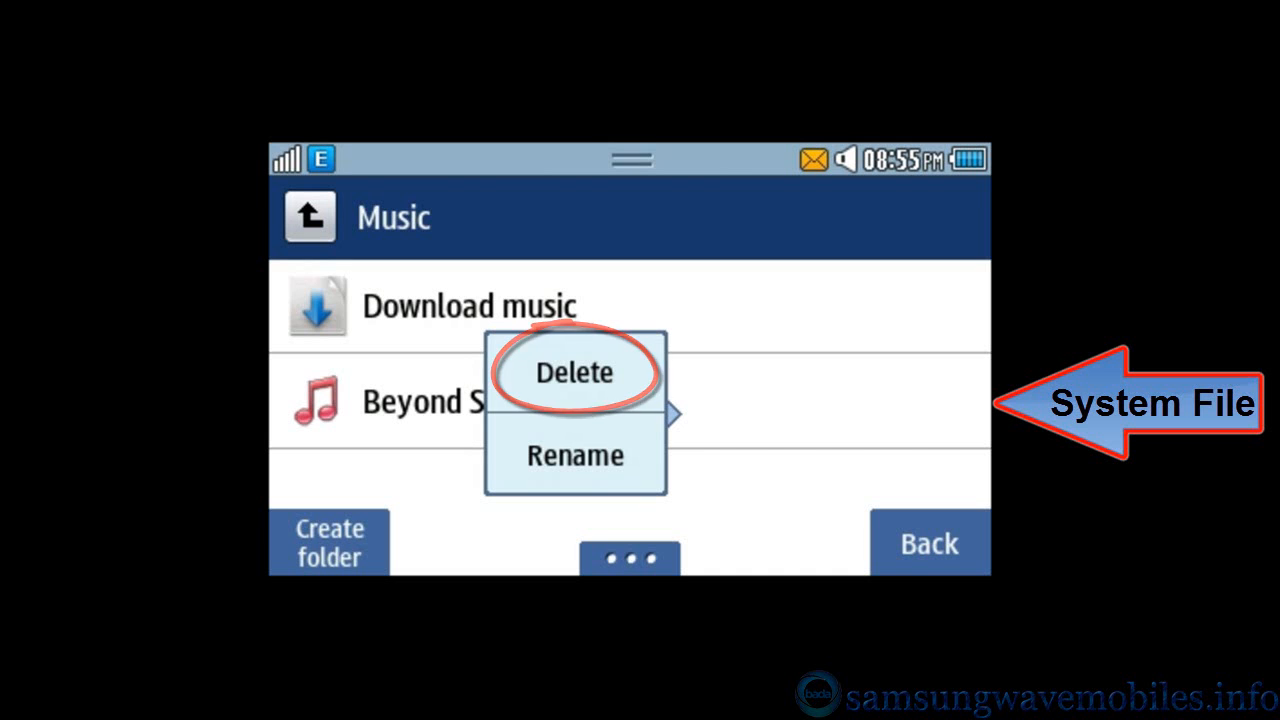
pyautogui.click(574, 372)
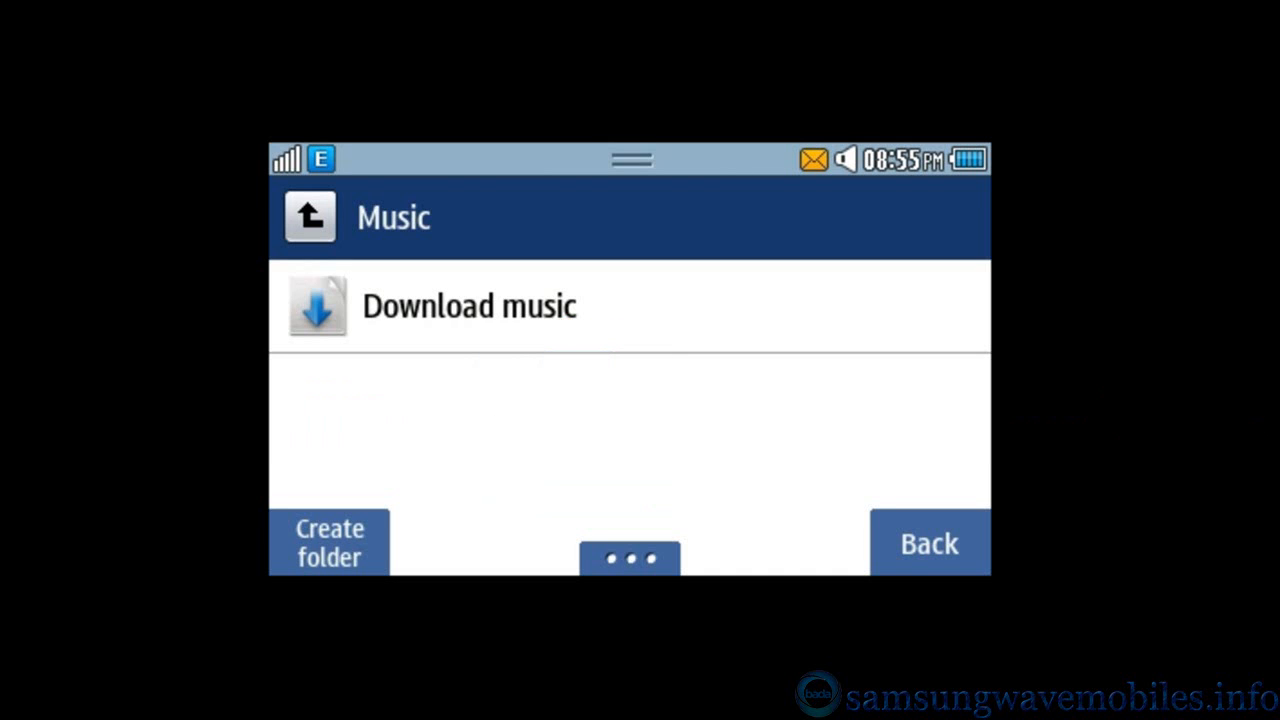
pyautogui.click(468, 304)
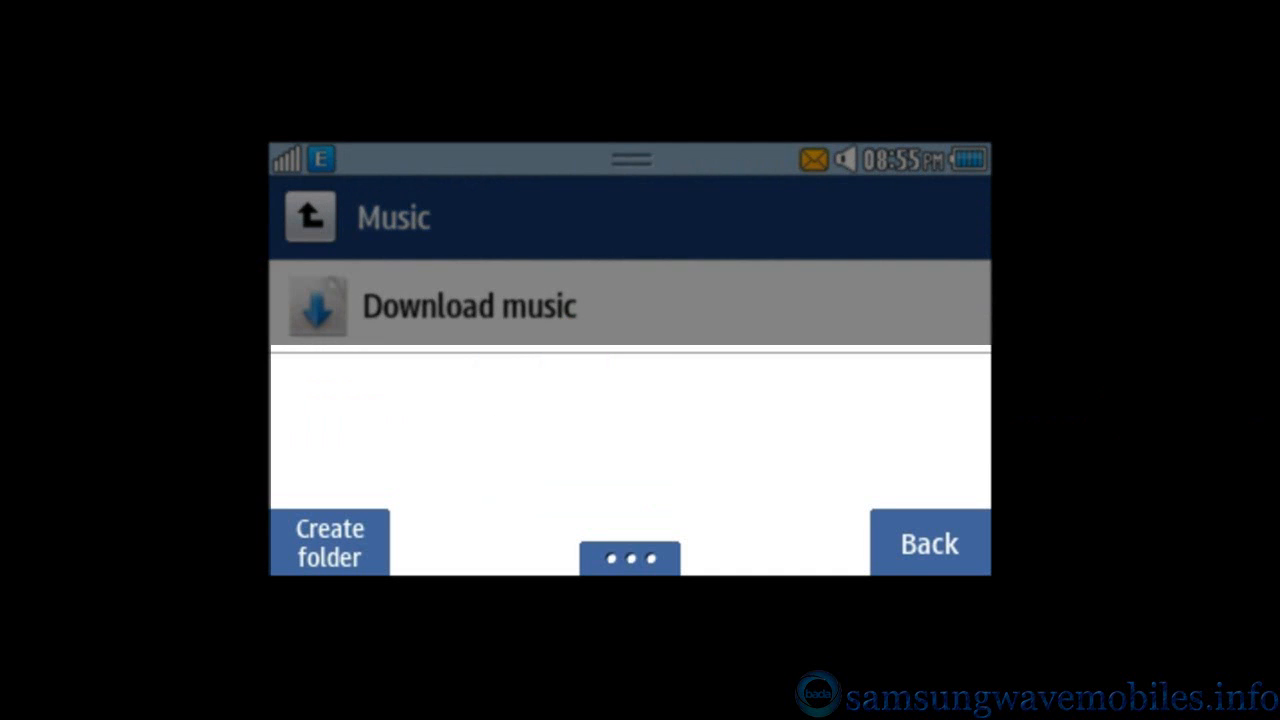